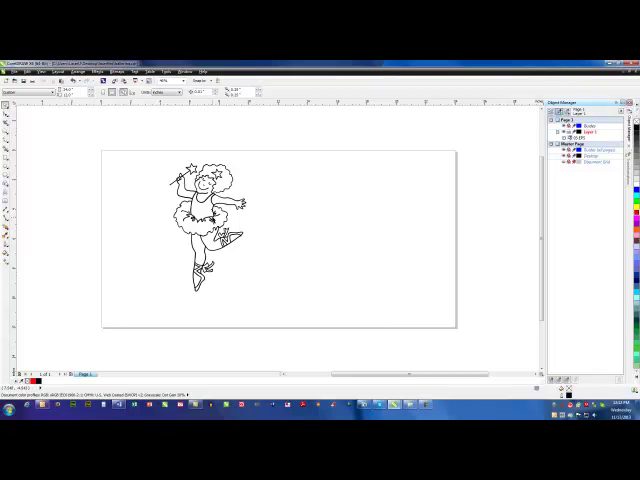
mouse_move(318, 220)
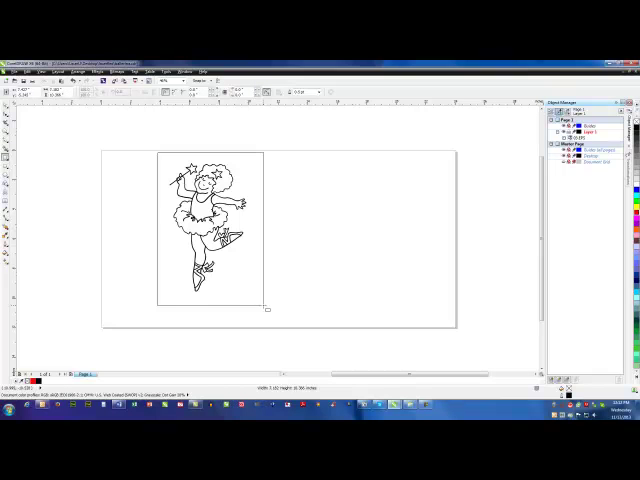
Draw a rectangular frame around the ballerina clip-art
left_click(210, 230)
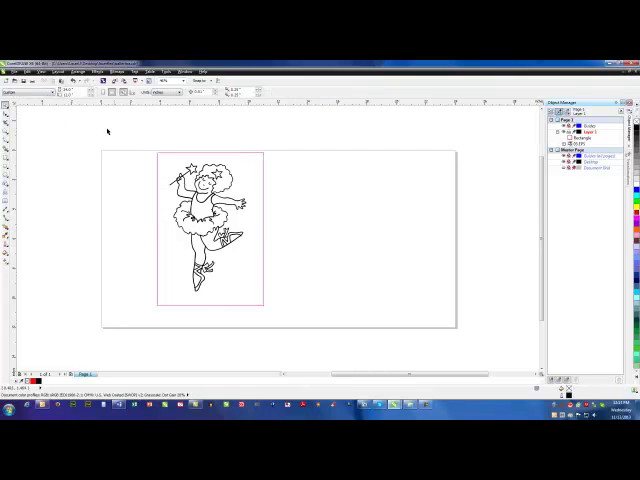
mouse_move(308, 170)
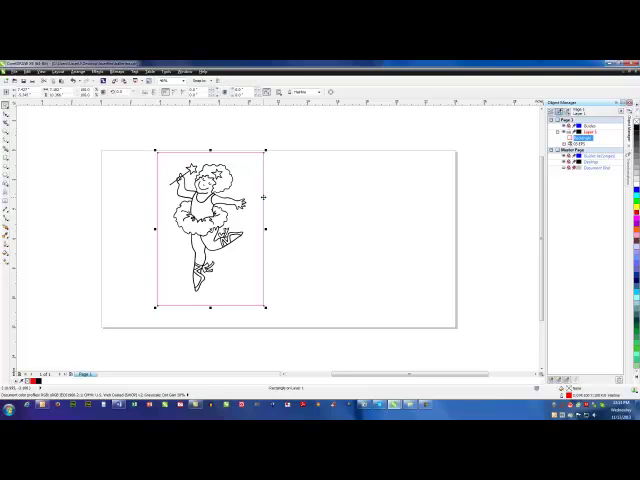
Remove the rectangular frame, leaving only the ballerina clip-art
left_click(380, 250)
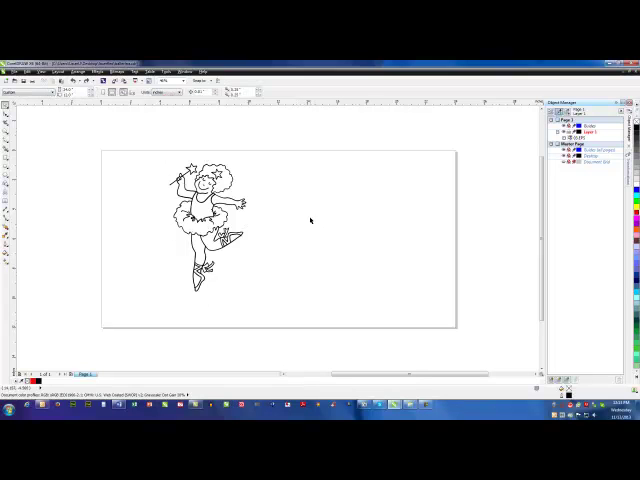
Show the Shaping docker from the Window > Dockers list
left_click(180, 72)
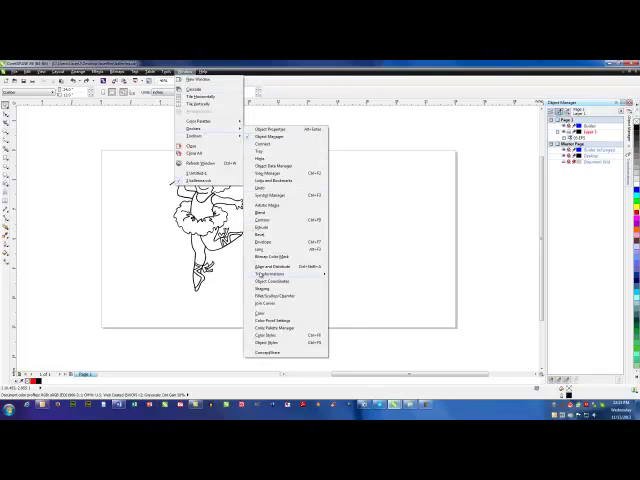
left_click(266, 288)
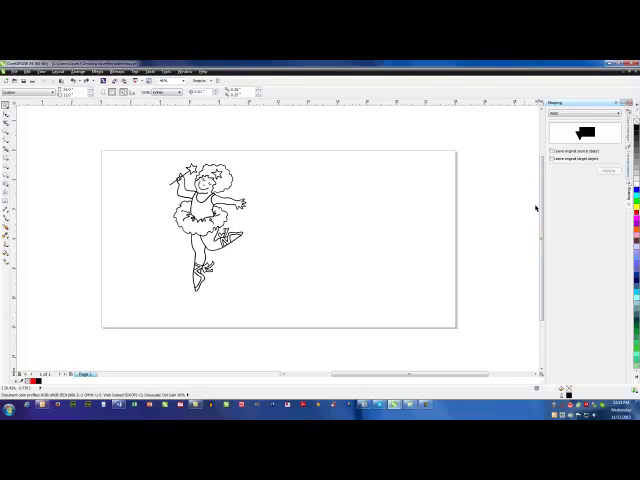
Select the ballerina and browse the Shaping docker's operation list
left_click(204, 224)
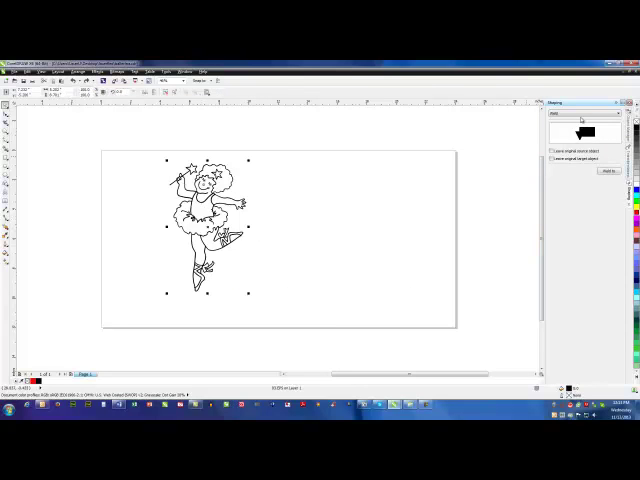
left_click(584, 116)
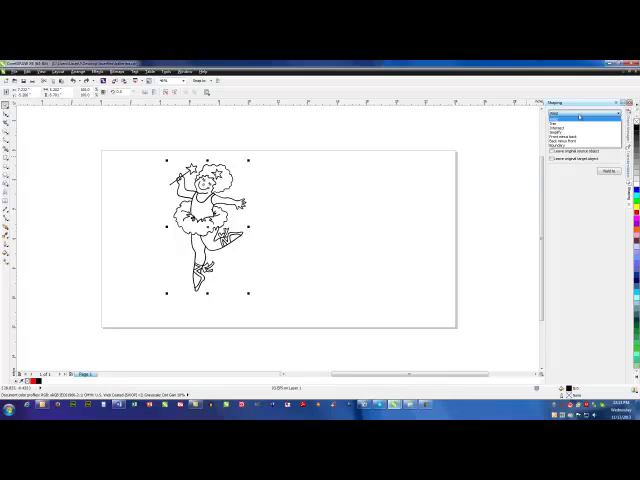
left_click(576, 148)
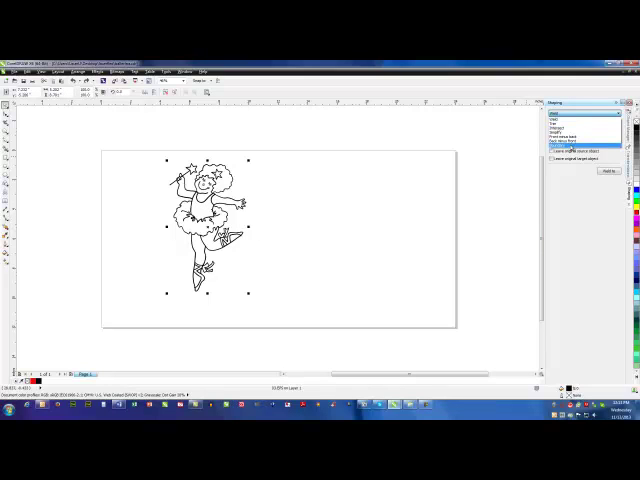